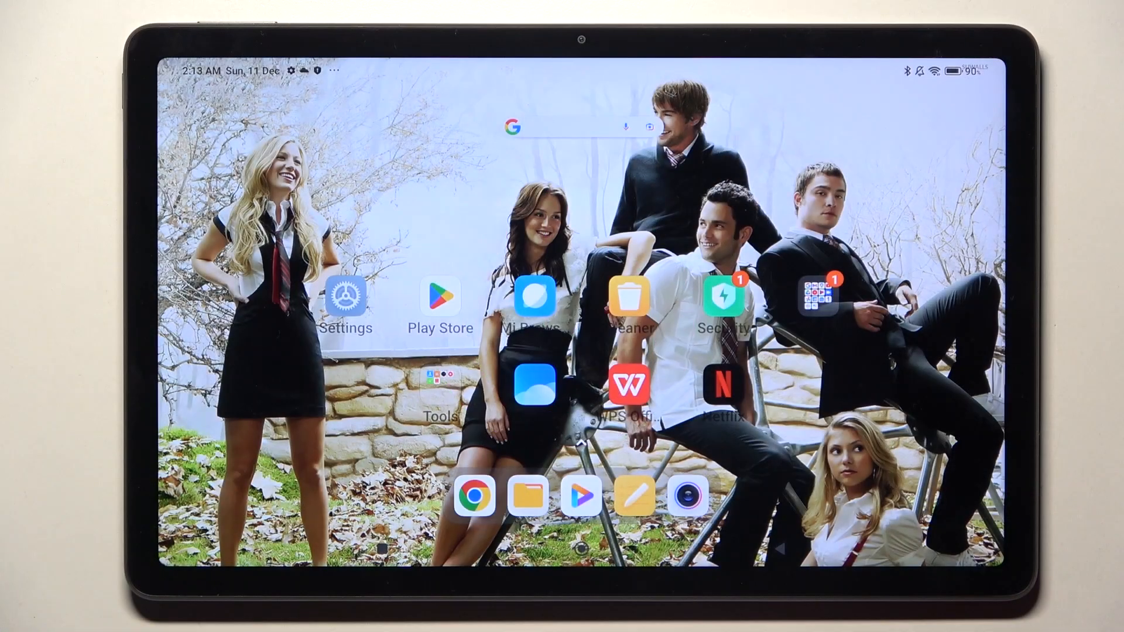
# - Search Google Play for 'opera' to list Opera Mini, Opera Crypto Browser and Opera News
pyautogui.click(440, 295)
pyautogui.write('op')
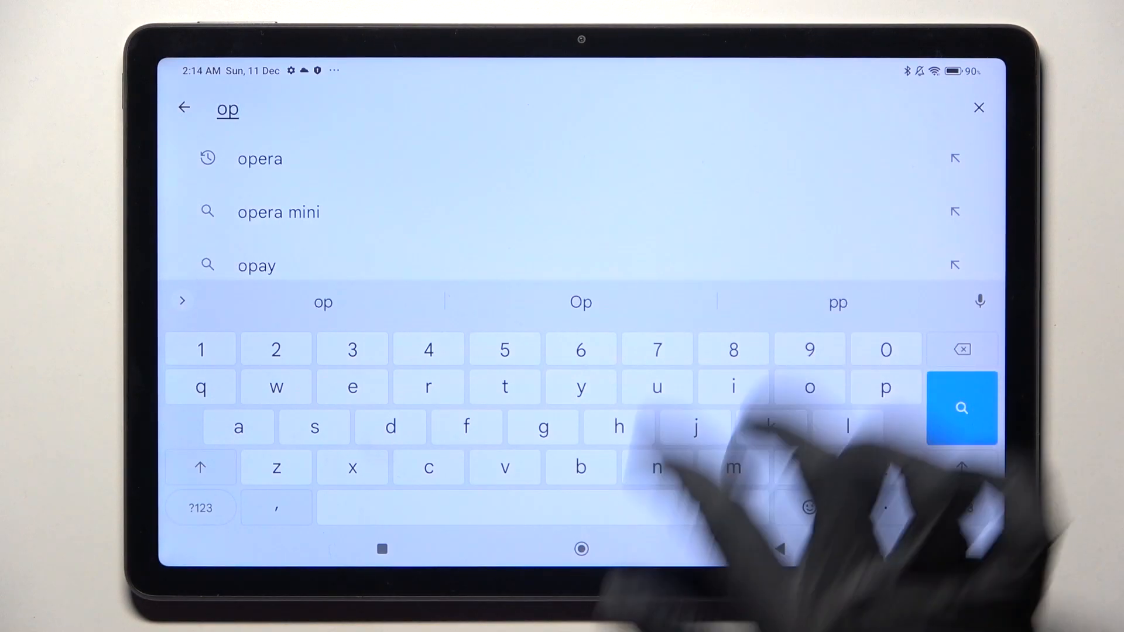
pyautogui.click(259, 159)
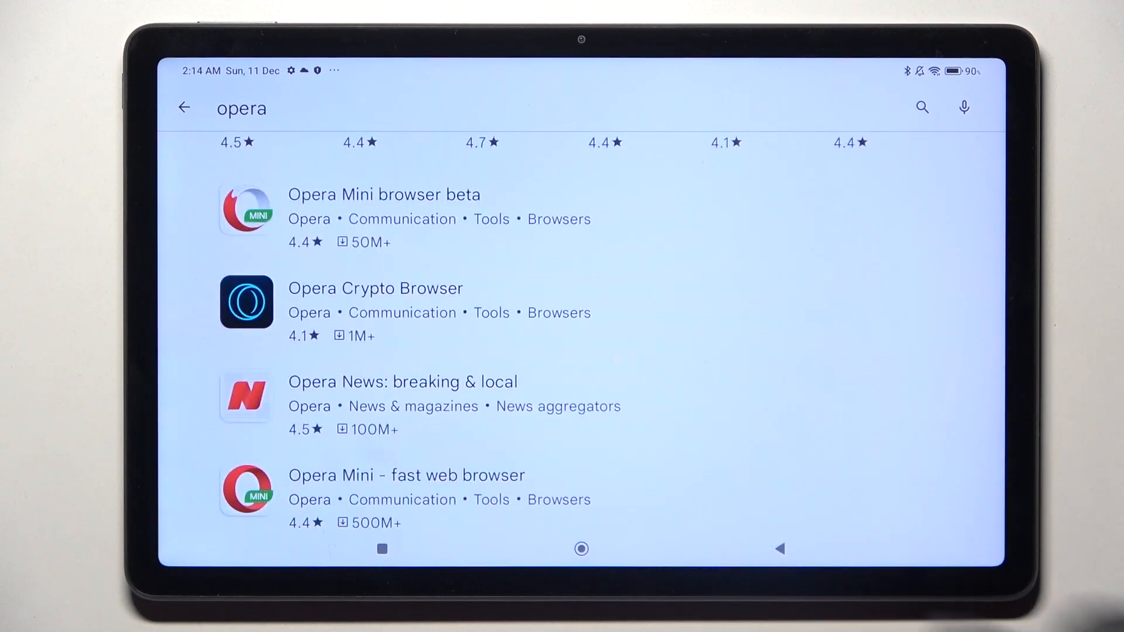
# - Install Opera Mini browser beta, skipping the payment option during account setup
pyautogui.click(383, 194)
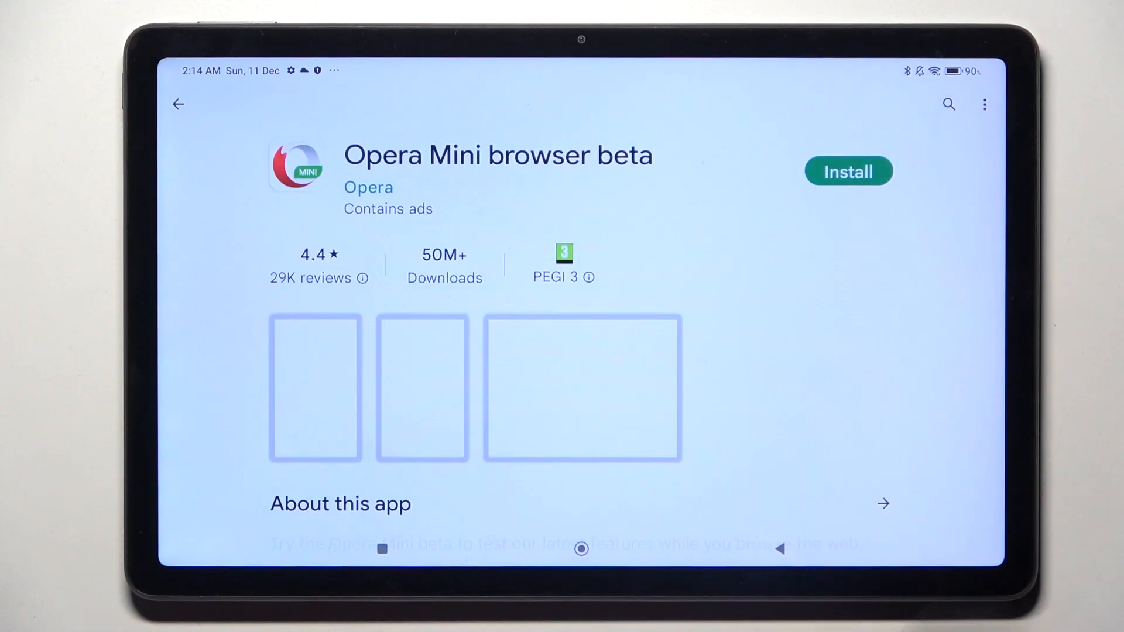
pyautogui.click(848, 171)
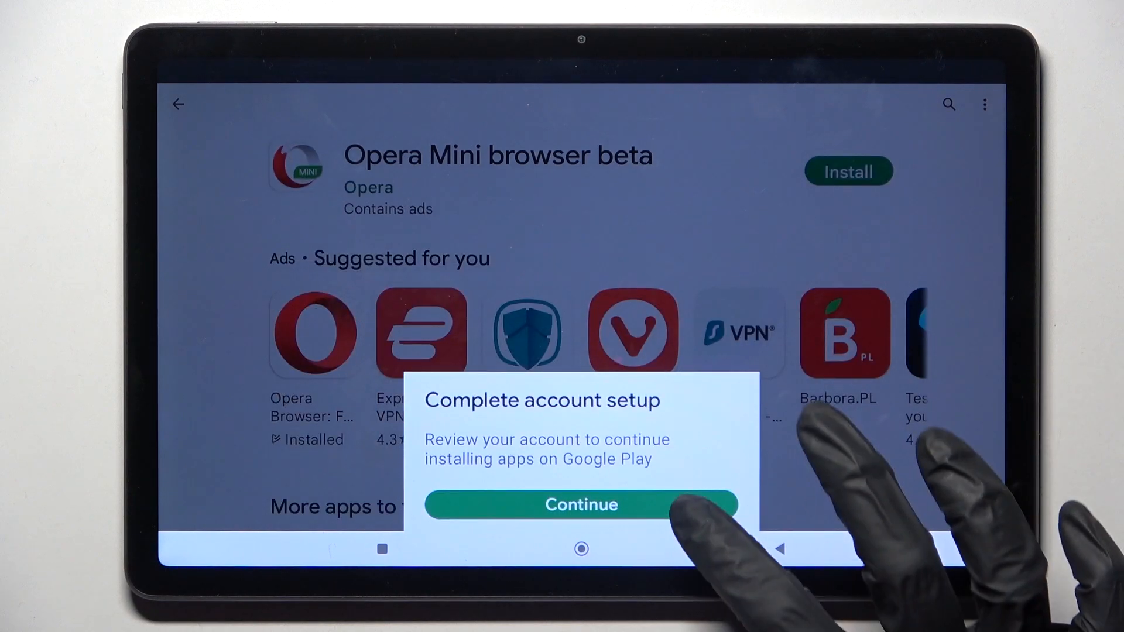
pyautogui.click(580, 504)
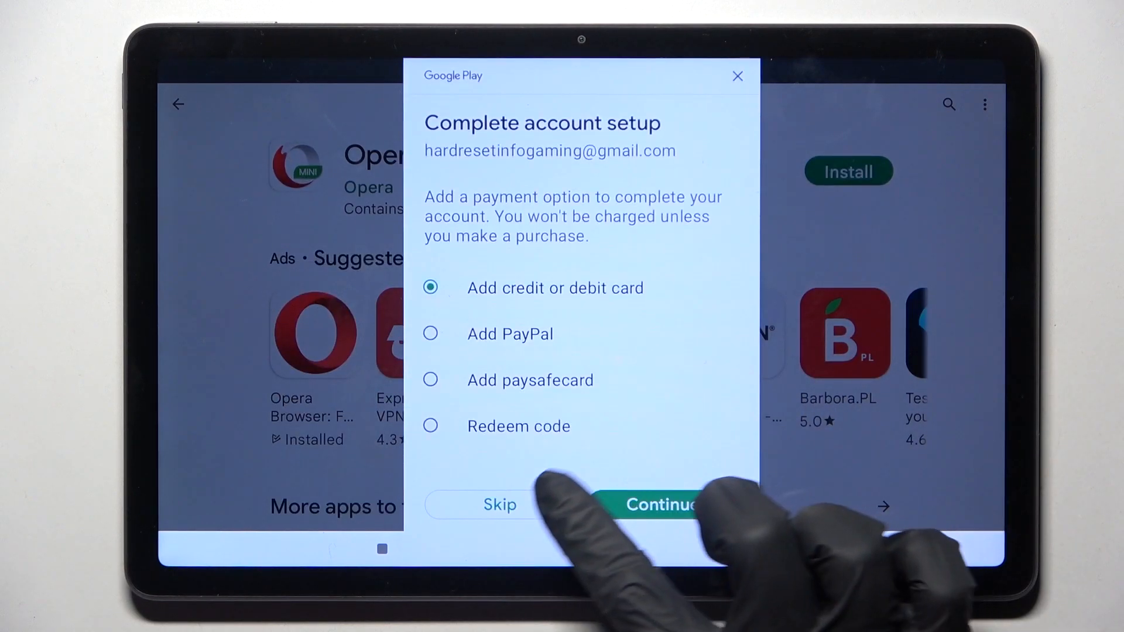
pyautogui.click(499, 504)
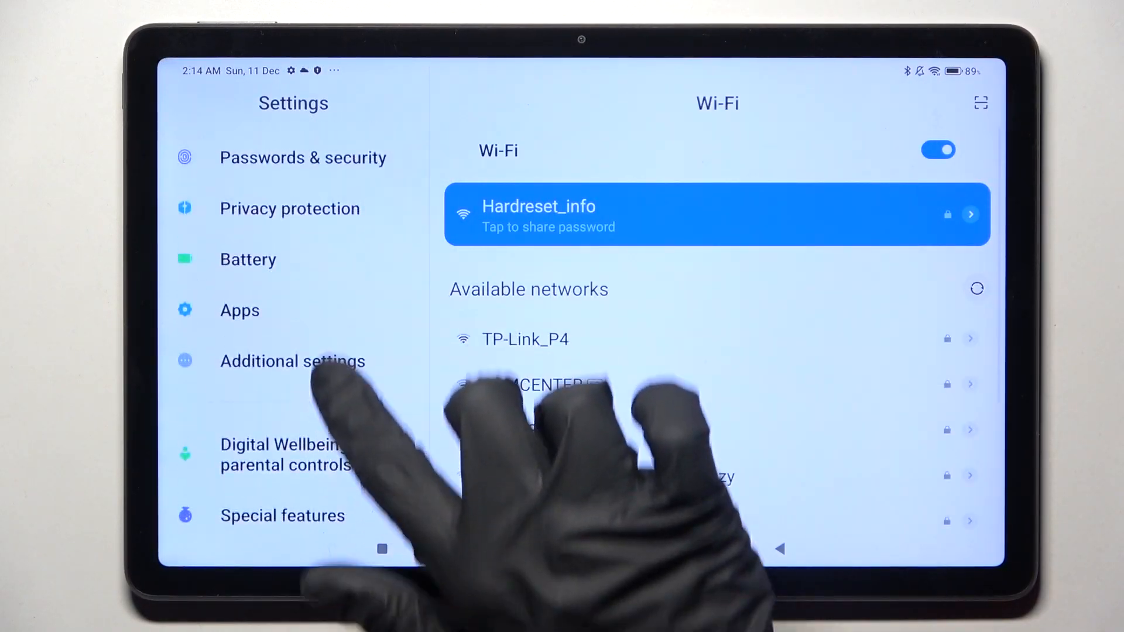
# - Open Apps > Manage apps (59 apps) and its three-dot options menu
pyautogui.click(239, 310)
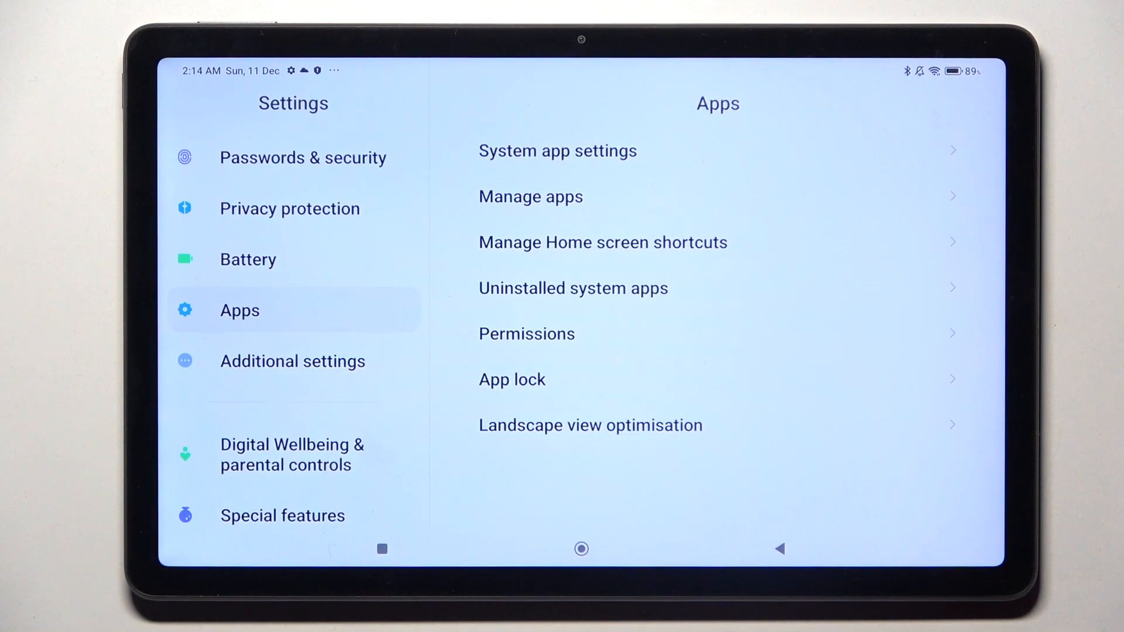
pyautogui.click(531, 196)
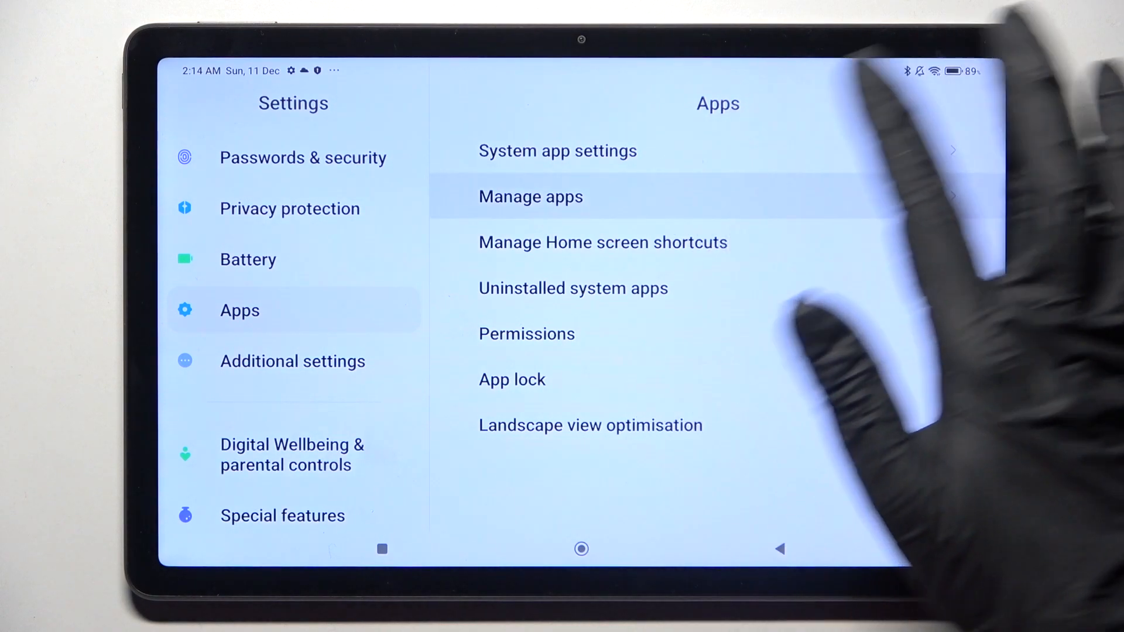
pyautogui.click(530, 197)
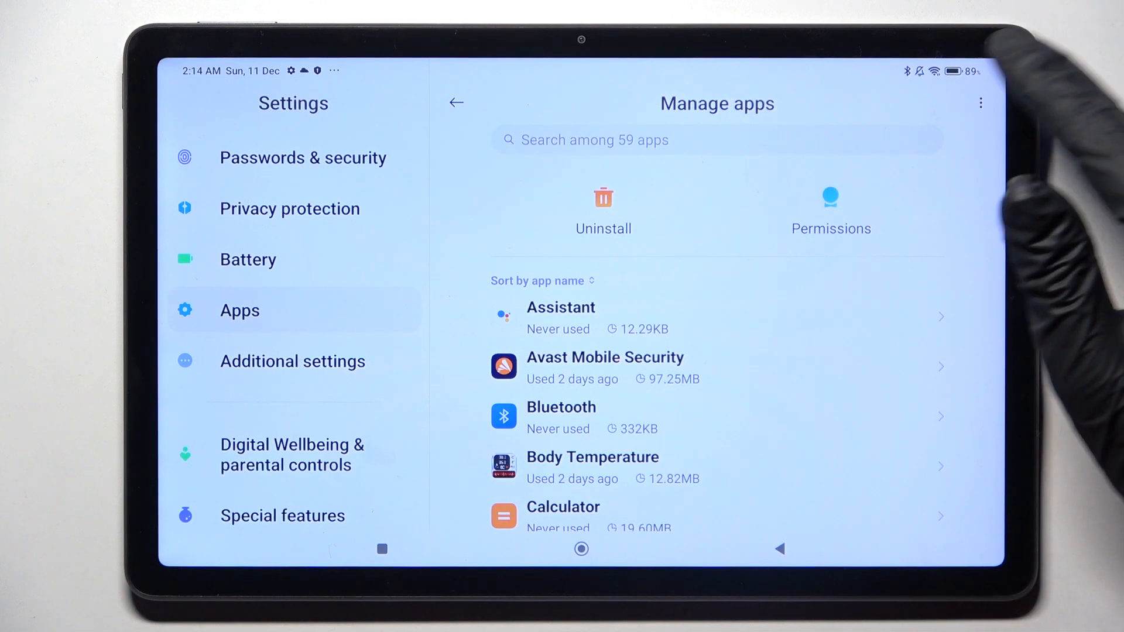
pyautogui.click(981, 102)
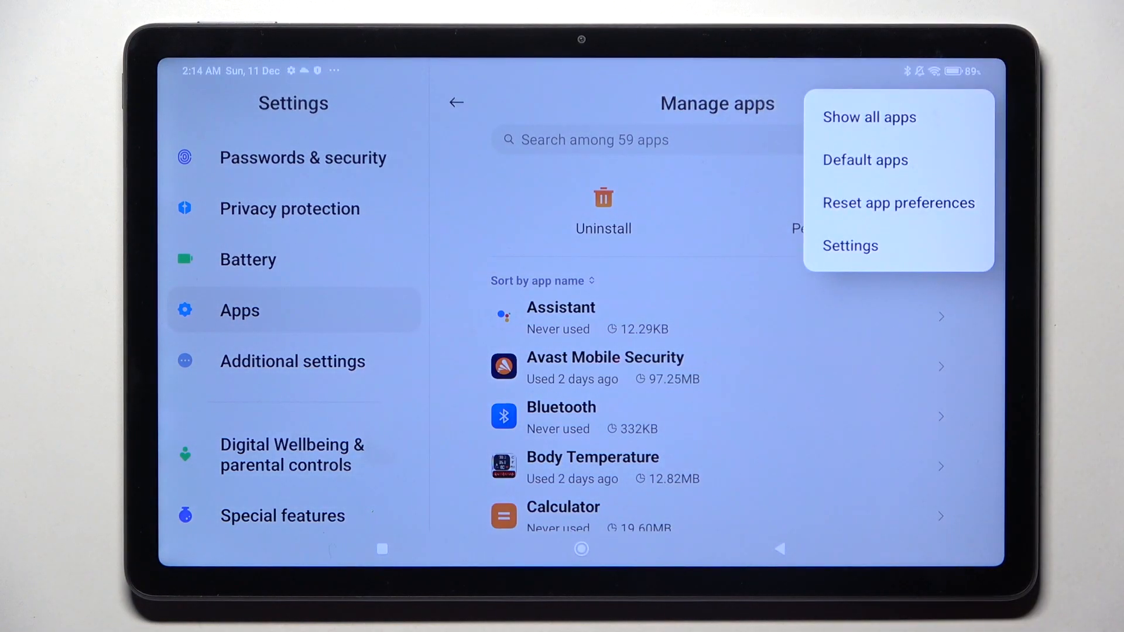
# - In Default apps, choose Opera Mini beta as the browser instead of Chrome
pyautogui.click(865, 160)
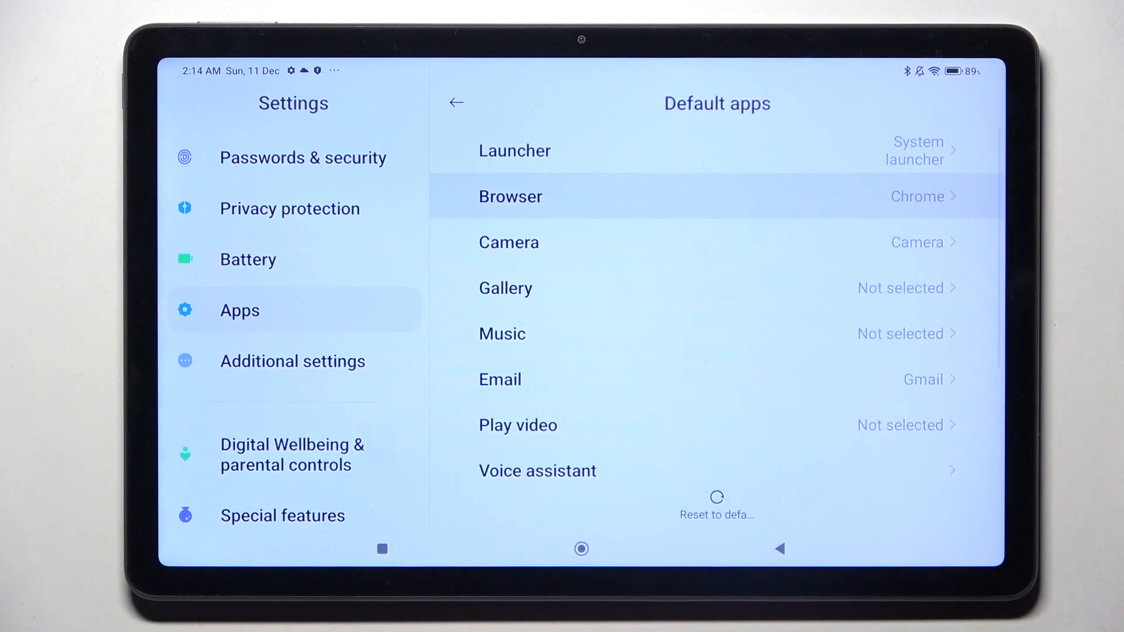
pyautogui.click(510, 197)
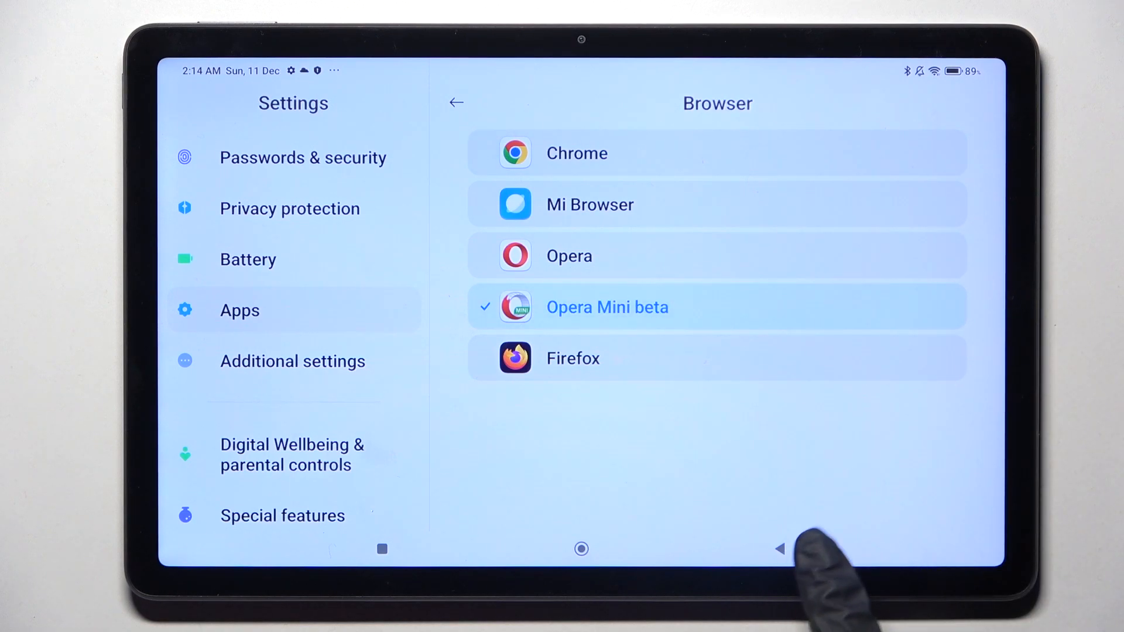
pyautogui.click(457, 103)
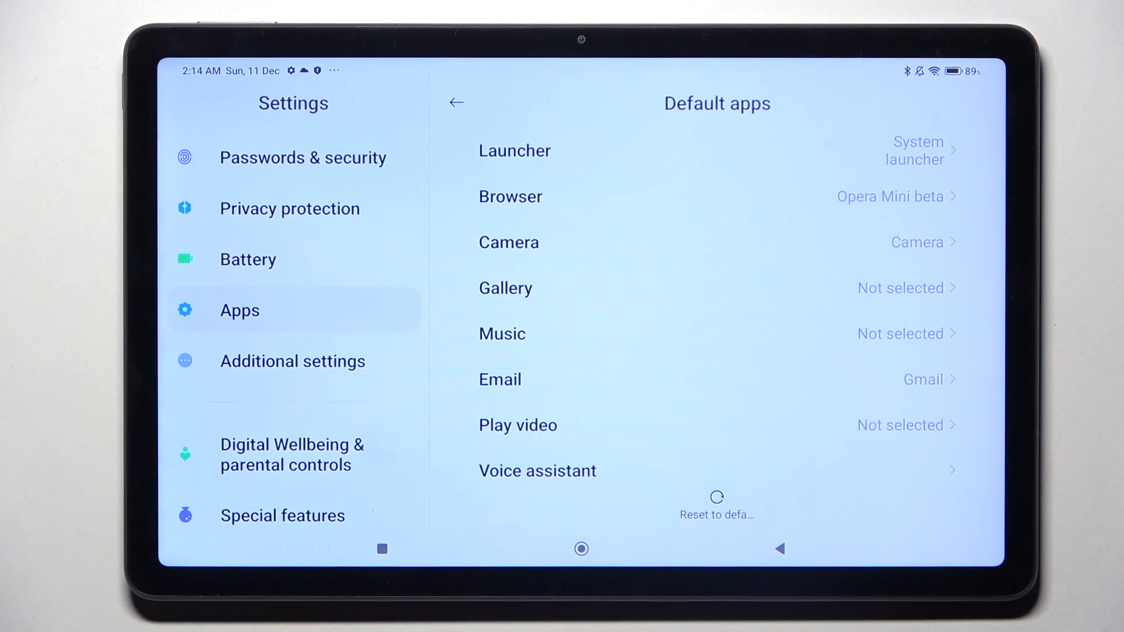
# - Keep Gallery as the default gallery app and return to Default apps
pyautogui.click(504, 288)
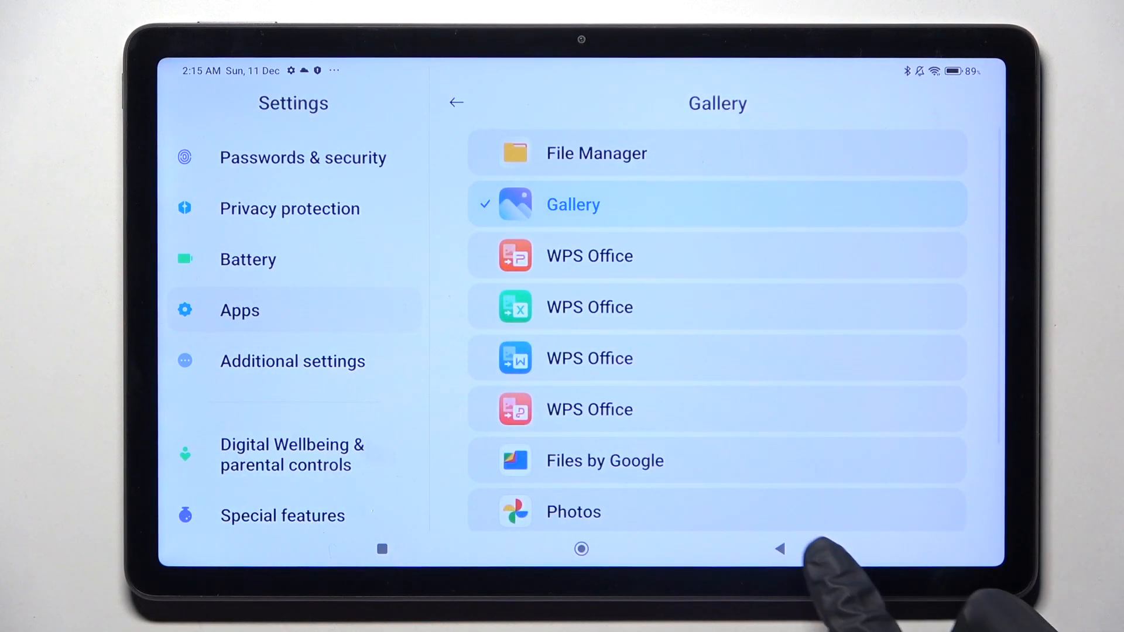
pyautogui.click(456, 103)
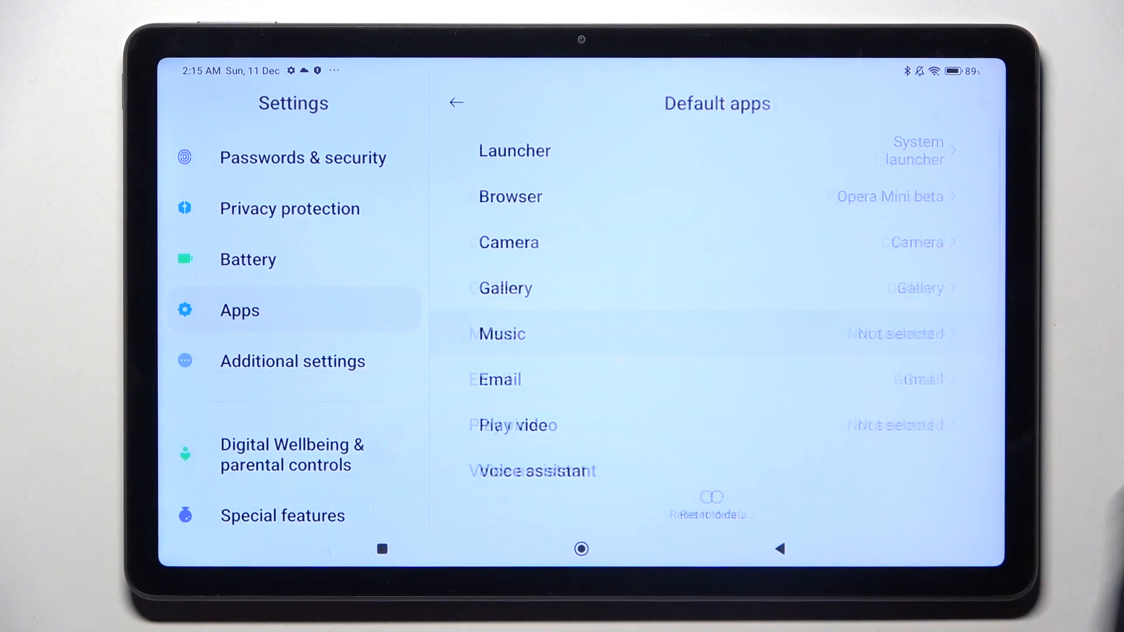